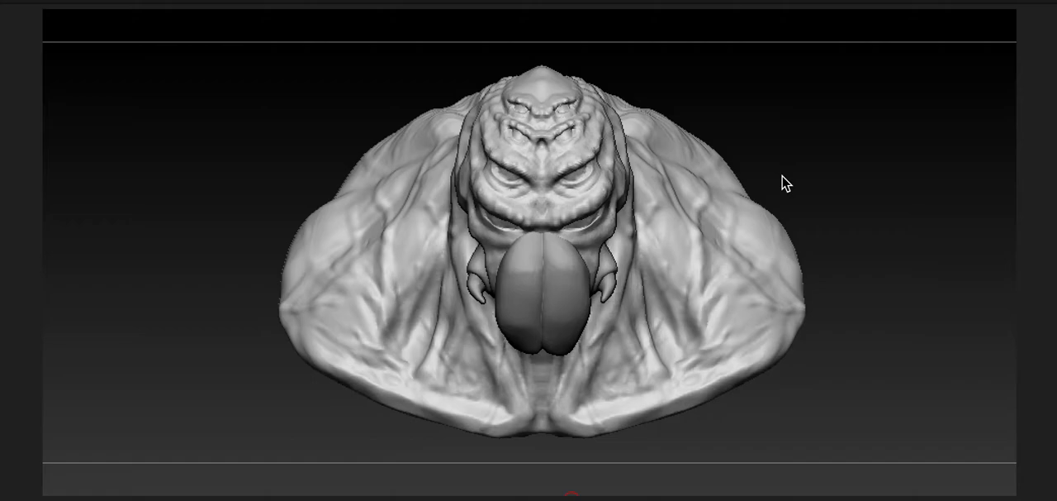
mouse_move(843, 172)
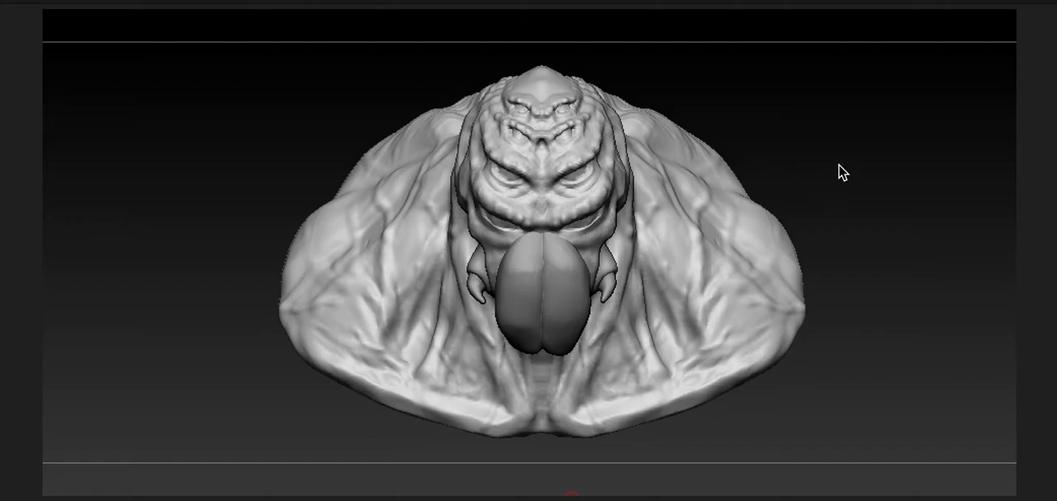
mouse_move(730, 244)
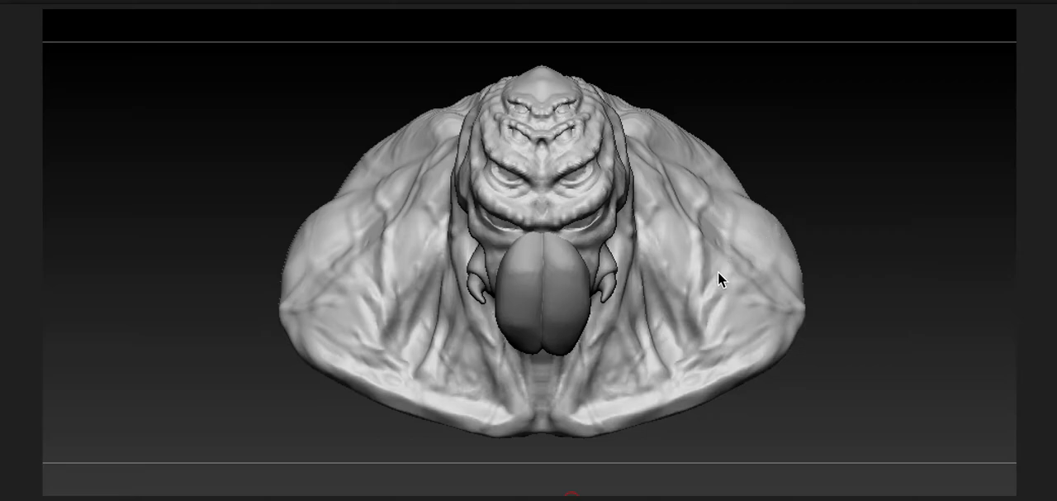
mouse_move(437, 181)
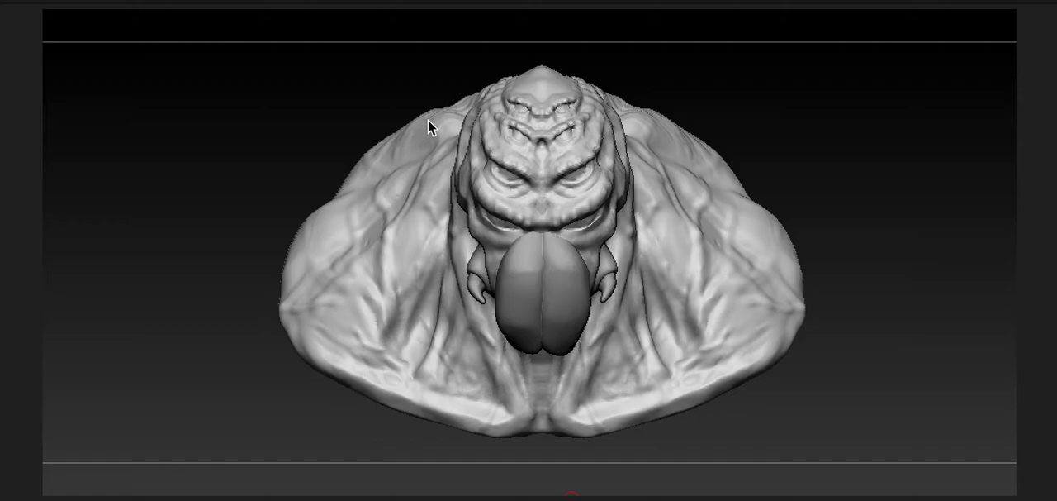
mouse_move(397, 140)
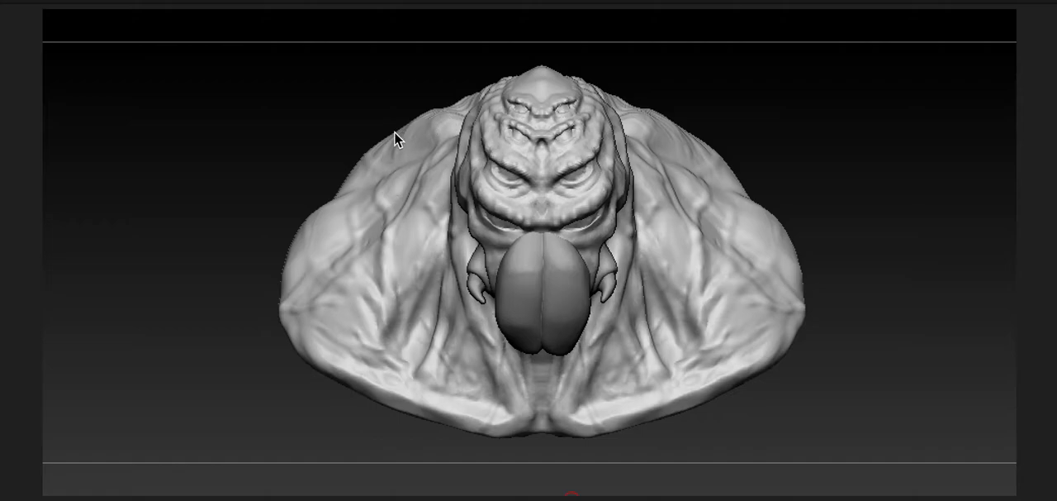
mouse_move(435, 127)
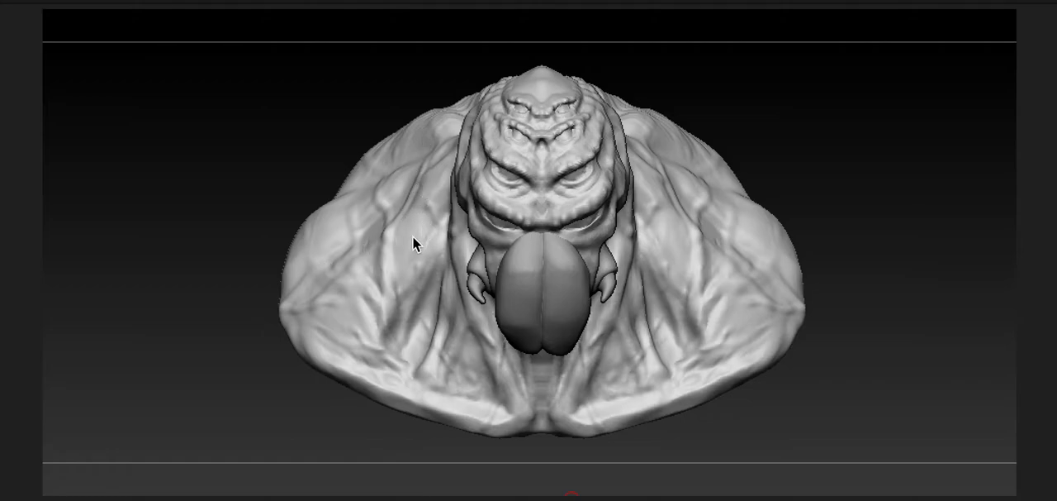
mouse_move(867, 182)
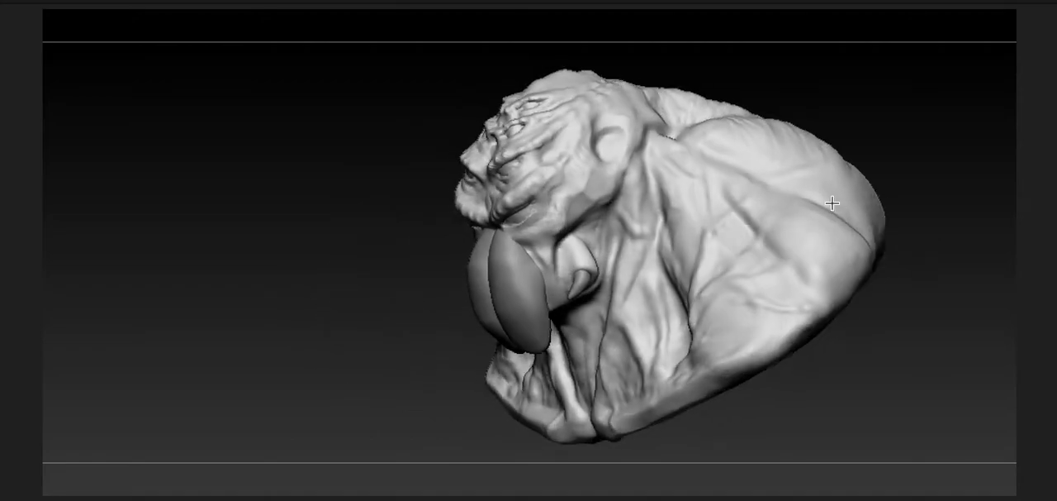
Step: Orbit the bust around both sides to show the brow, eye ridges and tongue, ending three-quarter front
left_click_drag(833, 201, 776, 277)
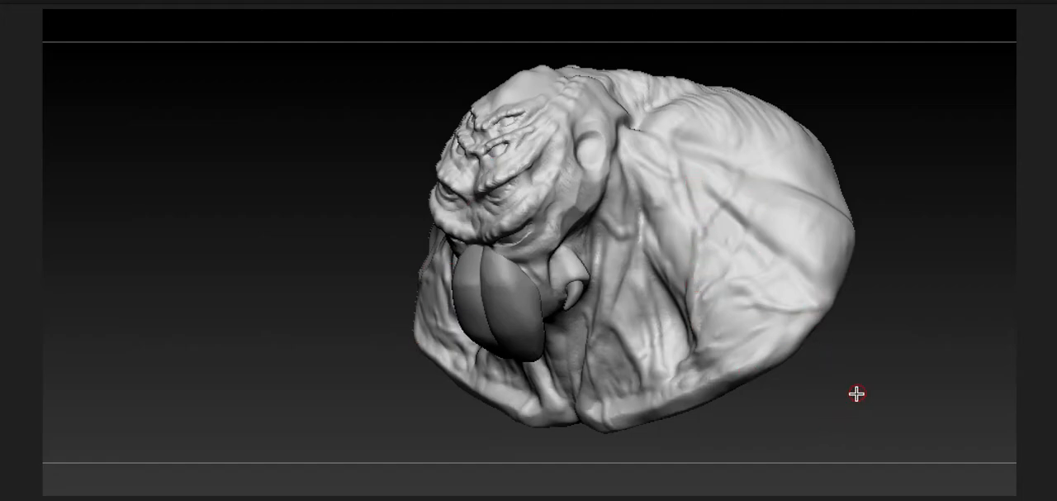
left_click_drag(855, 393, 780, 346)
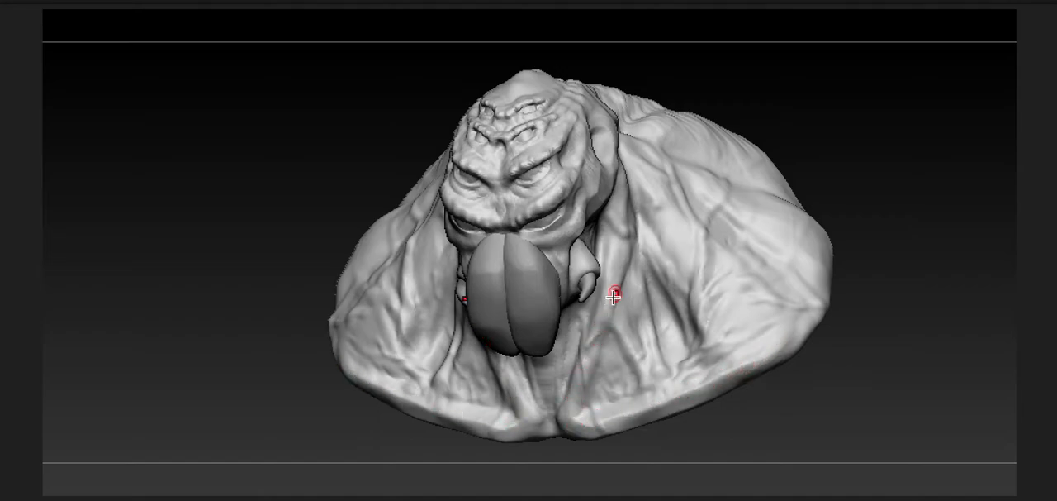
left_click_drag(615, 301, 306, 190)
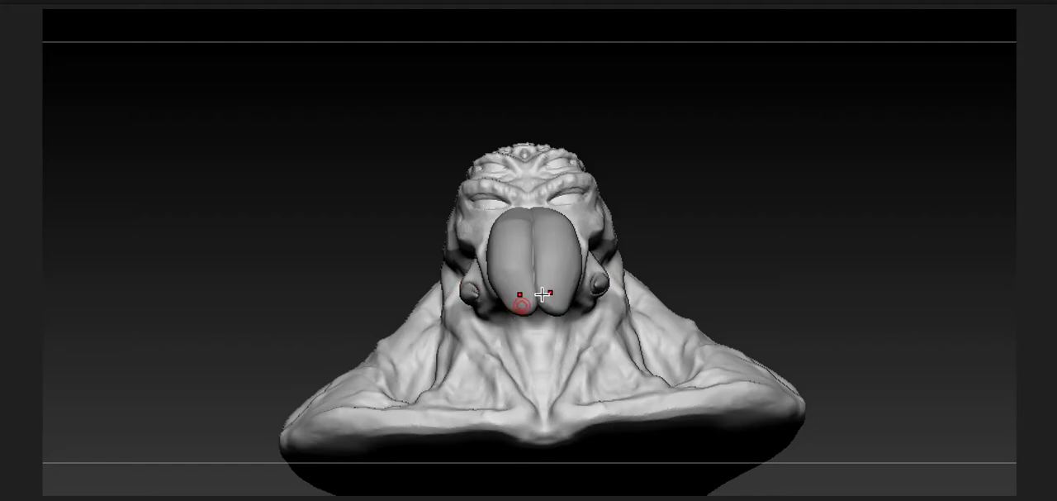
left_click_drag(537, 295, 632, 344)
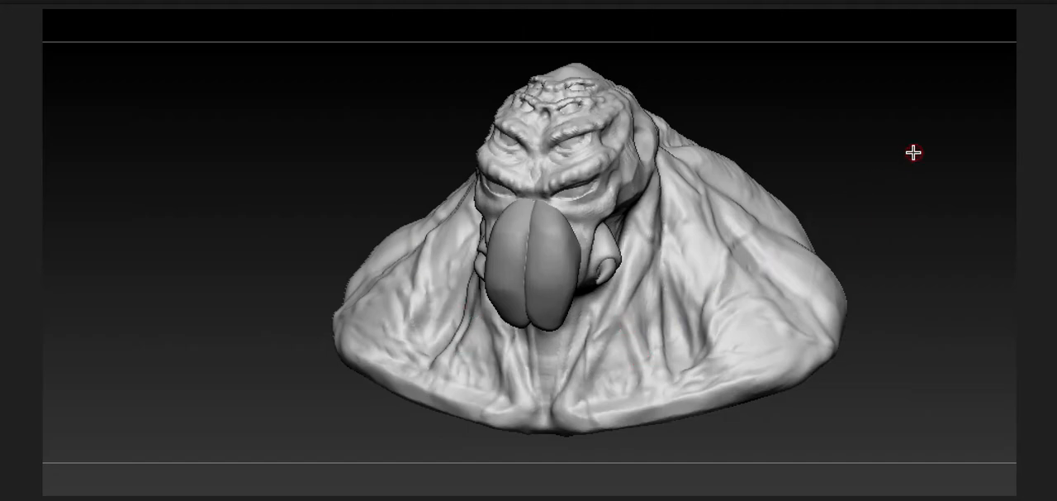
mouse_move(886, 140)
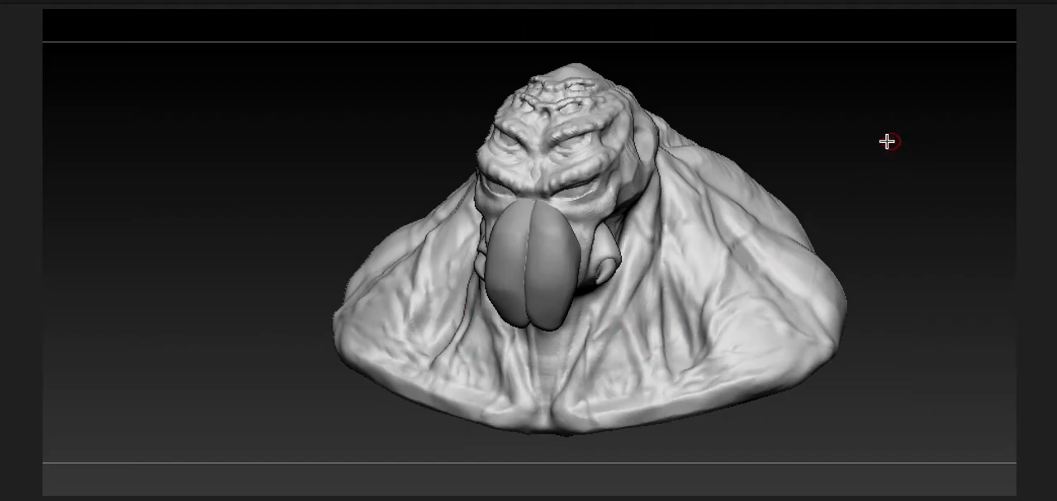
Step: Swing the bust through one side profile, the opposite profile, then back toward the face
left_click_drag(889, 141, 773, 149)
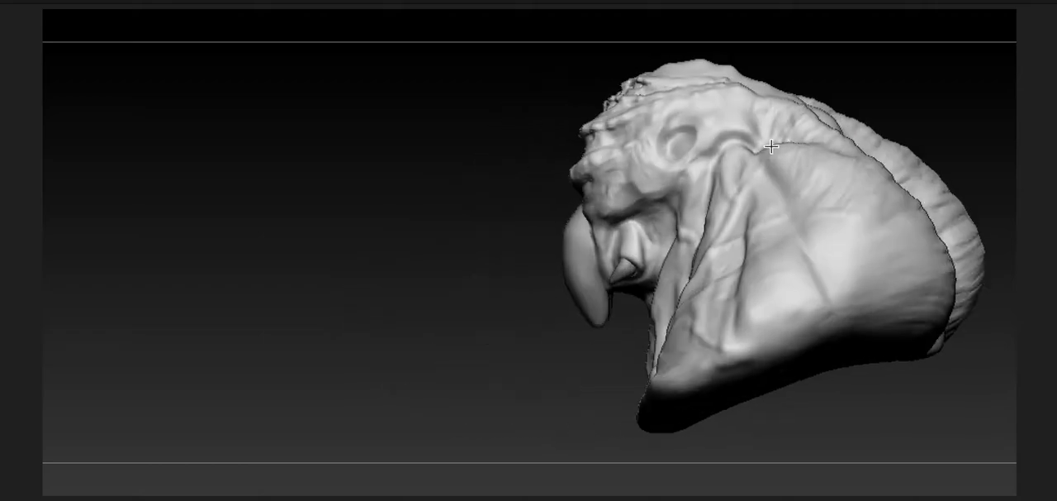
left_click_drag(774, 149, 945, 152)
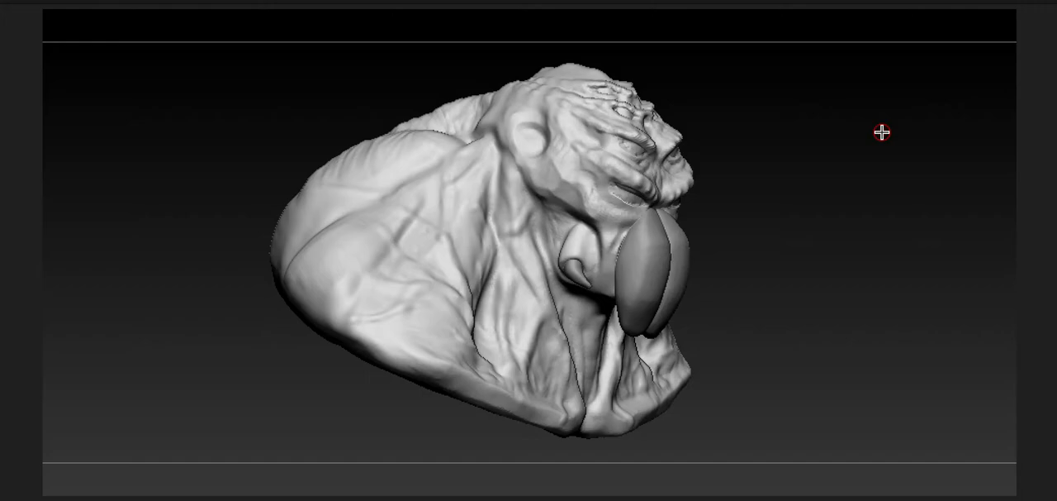
left_click_drag(878, 132, 780, 143)
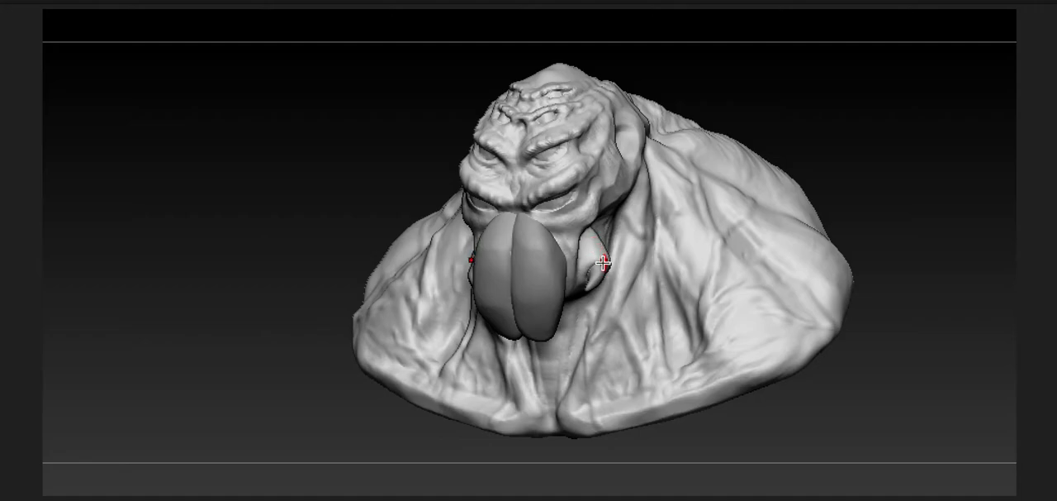
Step: Rotate from front to profile to three-quarter, then close in on the eyes and ridged skull
left_click_drag(601, 262, 839, 96)
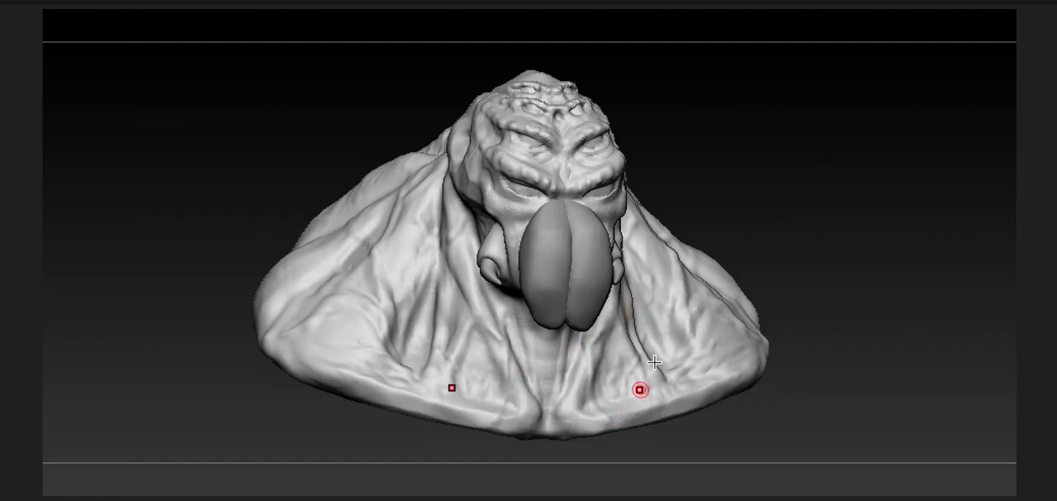
mouse_move(764, 199)
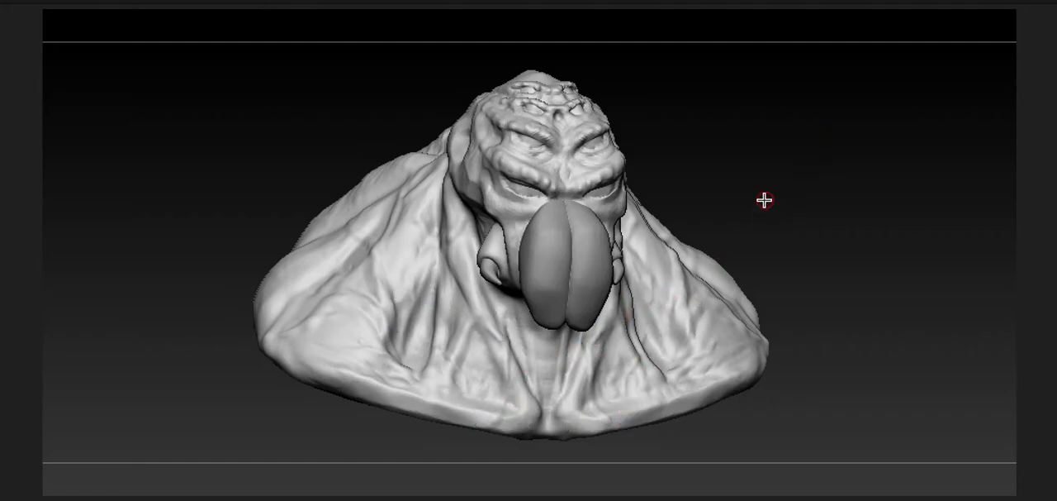
left_click_drag(762, 198, 803, 190)
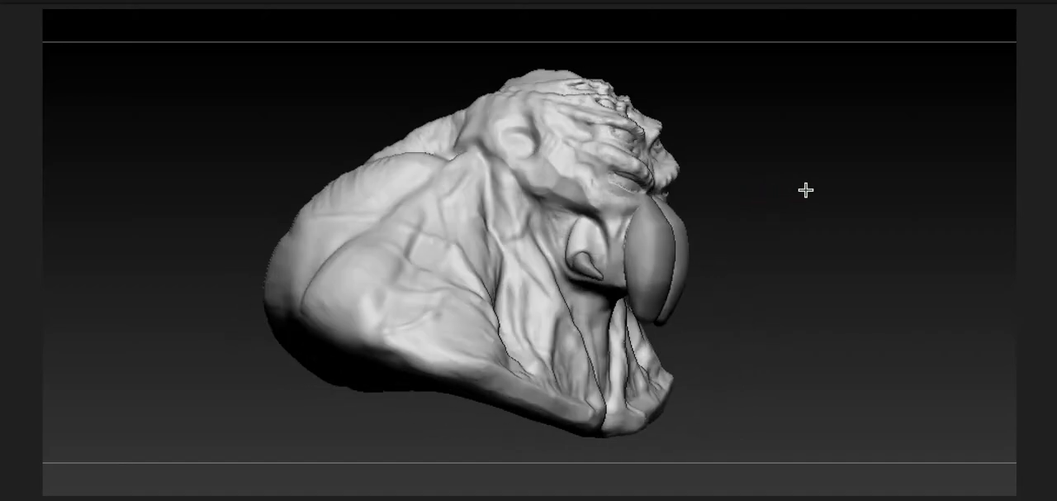
left_click_drag(801, 190, 727, 228)
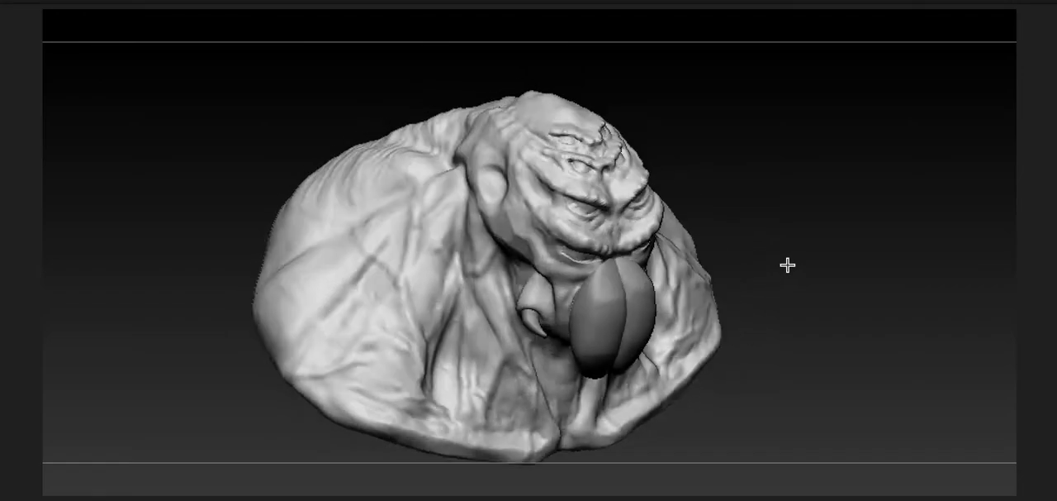
left_click_drag(785, 264, 671, 325)
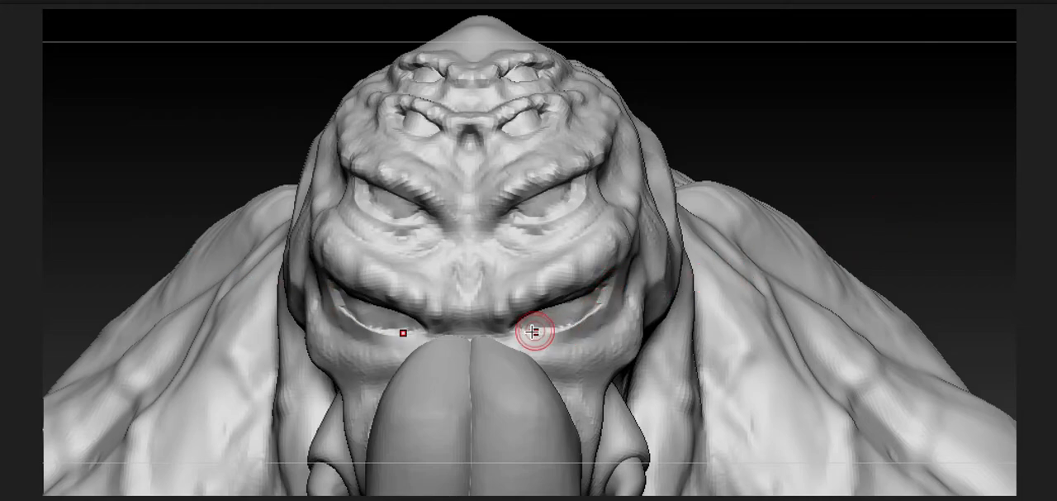
left_click_drag(531, 330, 565, 273)
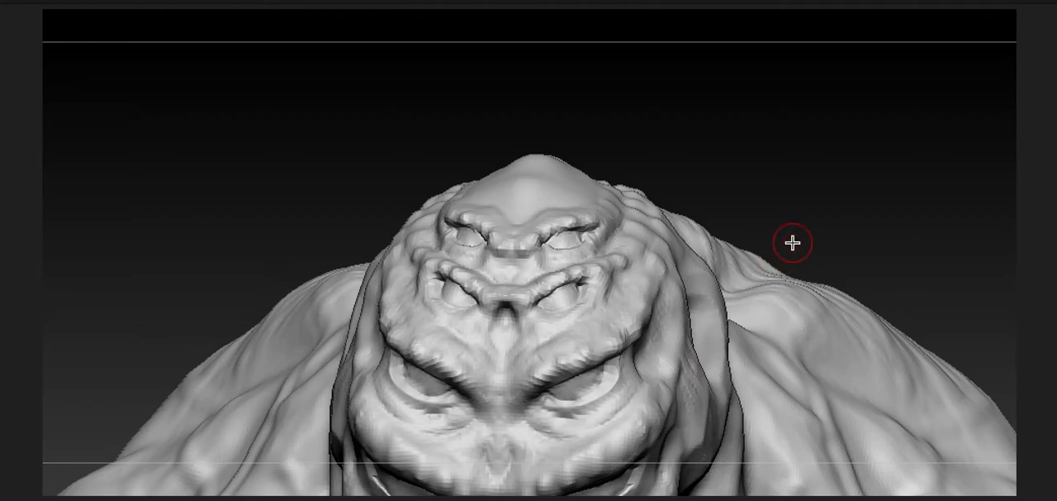
mouse_move(824, 208)
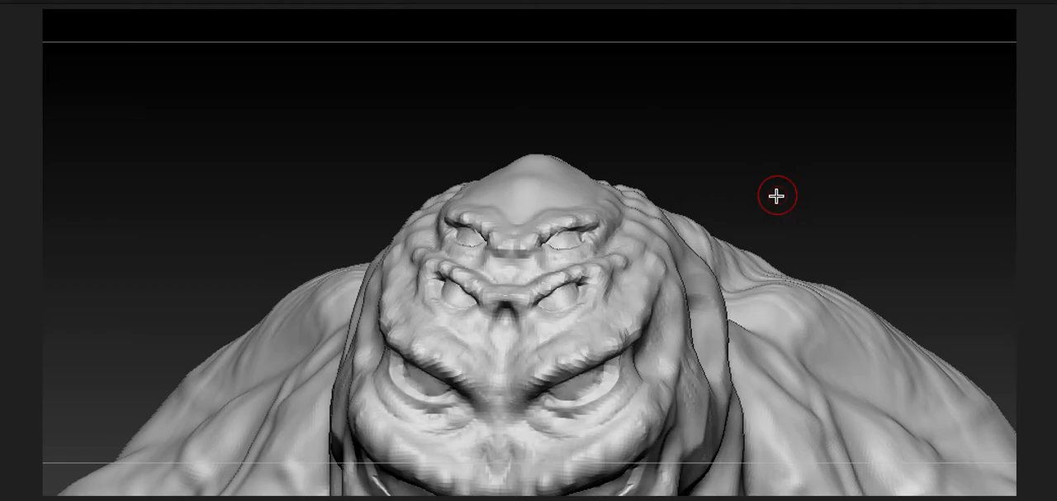
Step: Turn the head to a close profile showing the ridged brow, ear and neck folds
left_click_drag(776, 195, 471, 324)
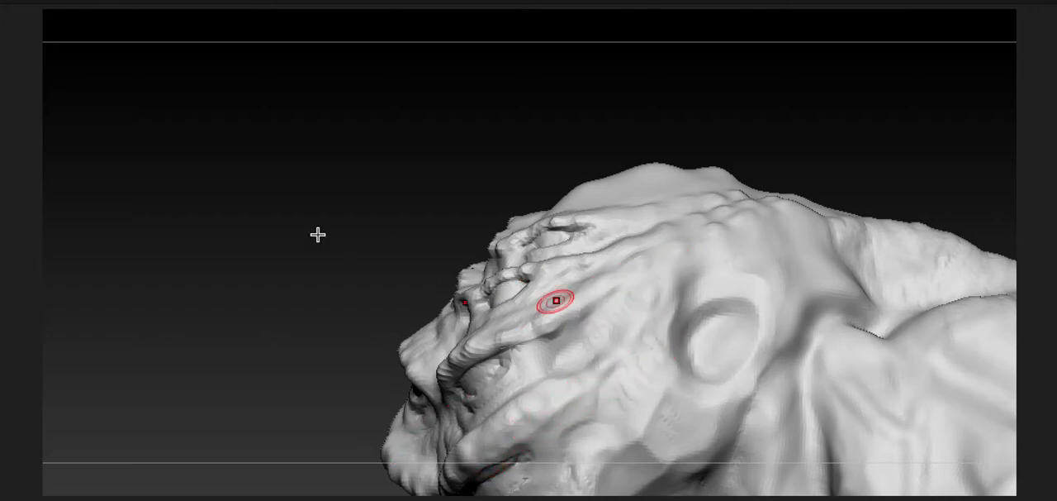
left_click_drag(554, 297, 442, 277)
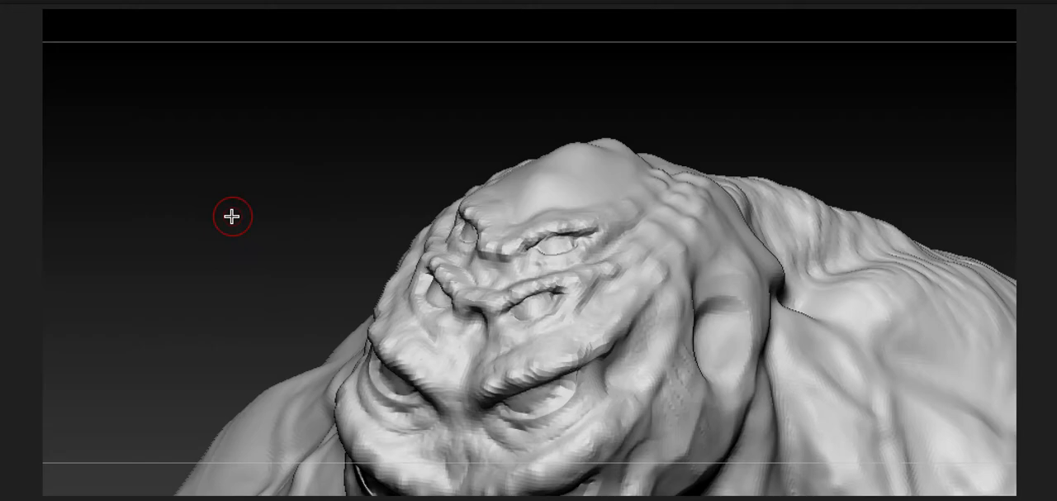
mouse_move(214, 221)
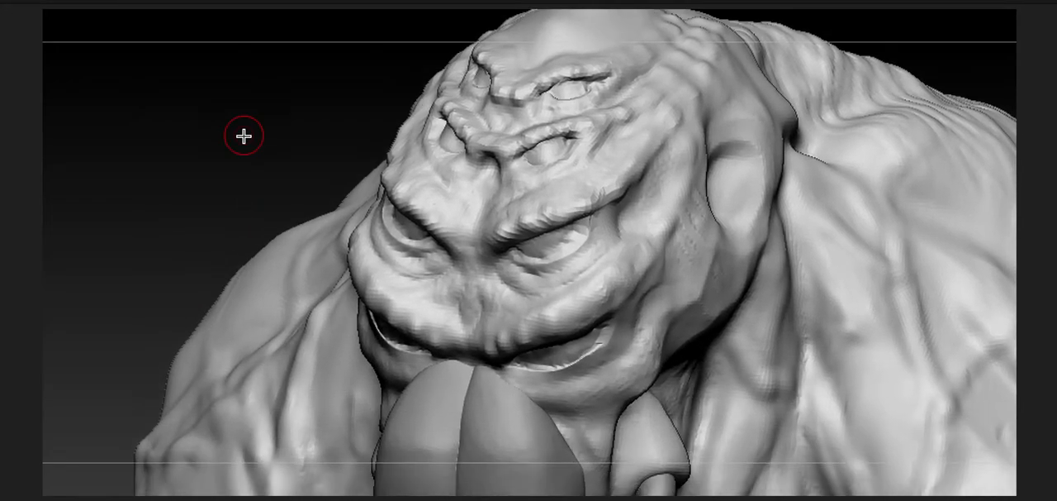
left_click_drag(243, 135, 651, 83)
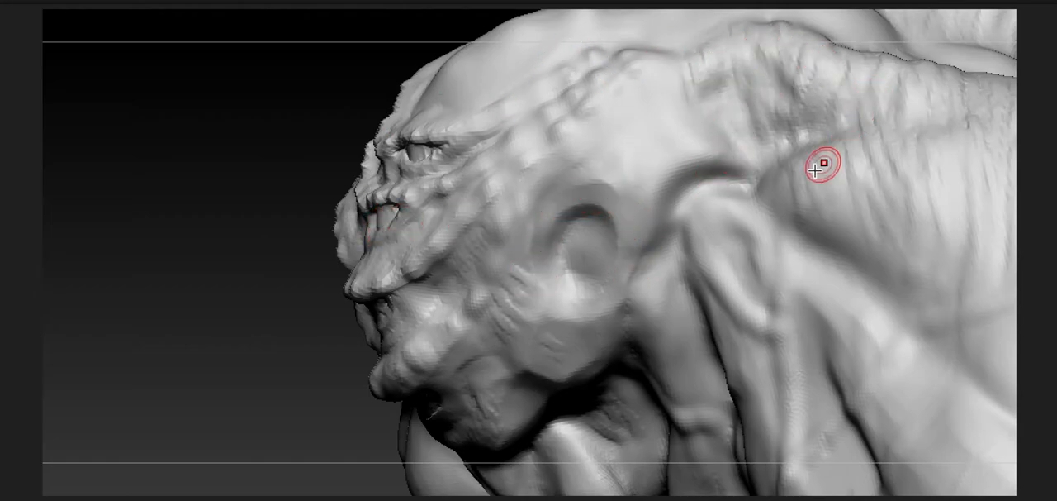
Step: Tilt to a lower three-quarter view of the face showing brow, eye and cheek folds
left_click_drag(820, 169, 726, 122)
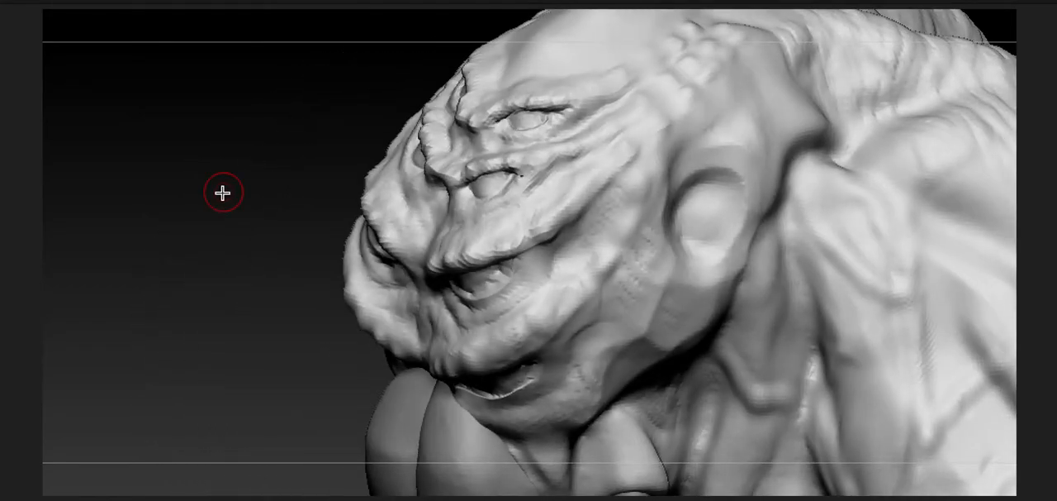
mouse_move(229, 196)
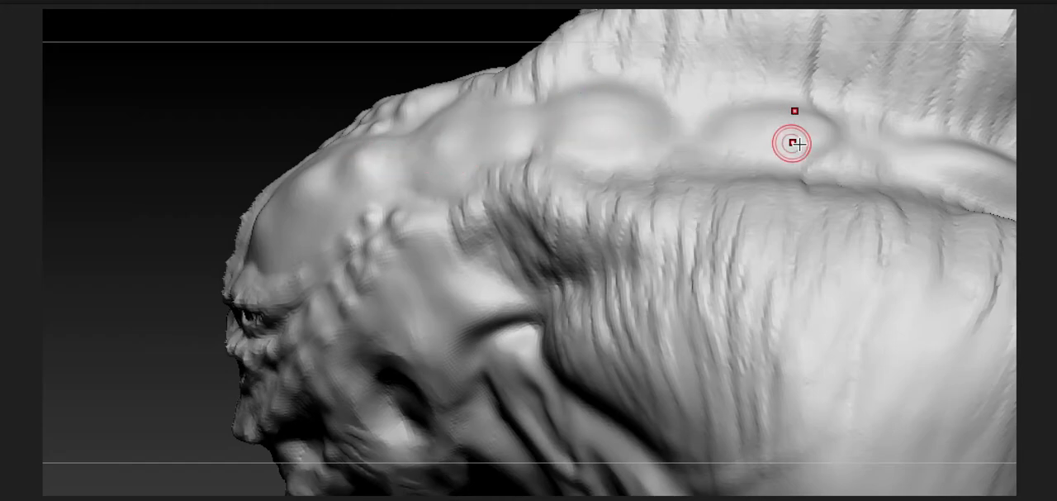
mouse_move(218, 146)
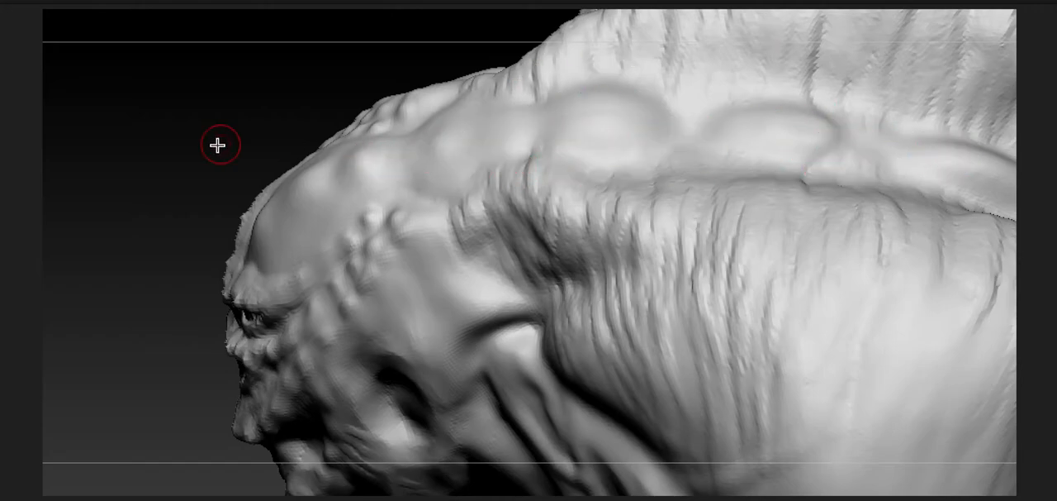
Step: Move in along the spine ridge toward the head, then pull out to a wider side view
left_click_drag(218, 145, 151, 161)
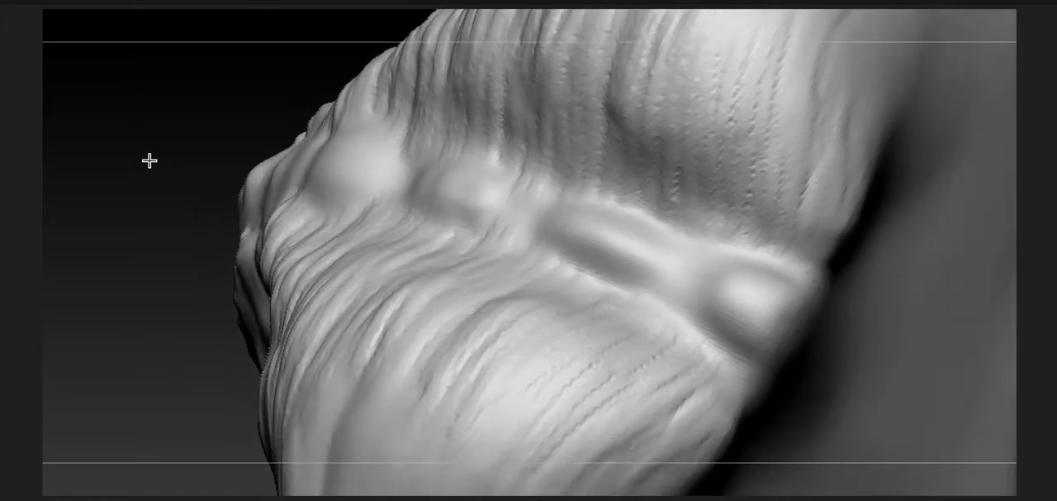
left_click_drag(149, 160, 386, 235)
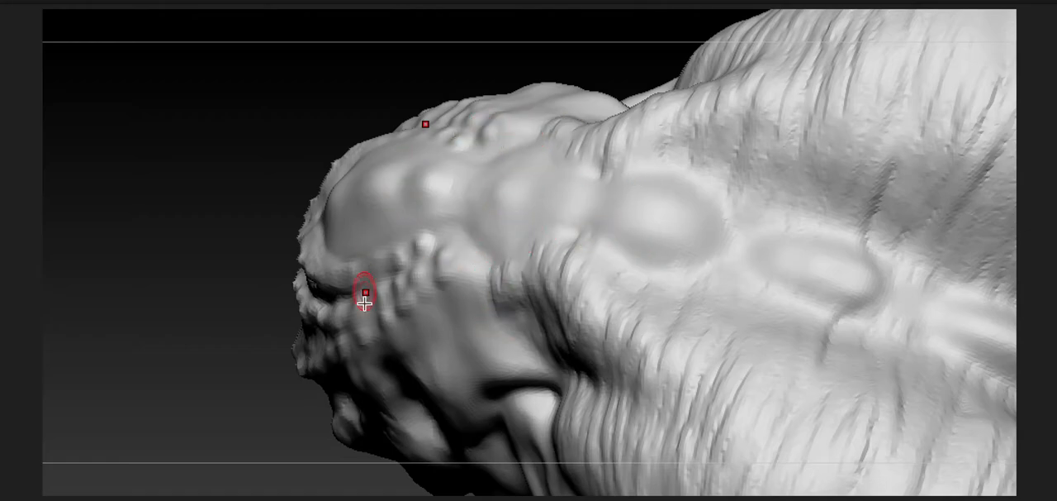
left_click_drag(363, 300, 196, 169)
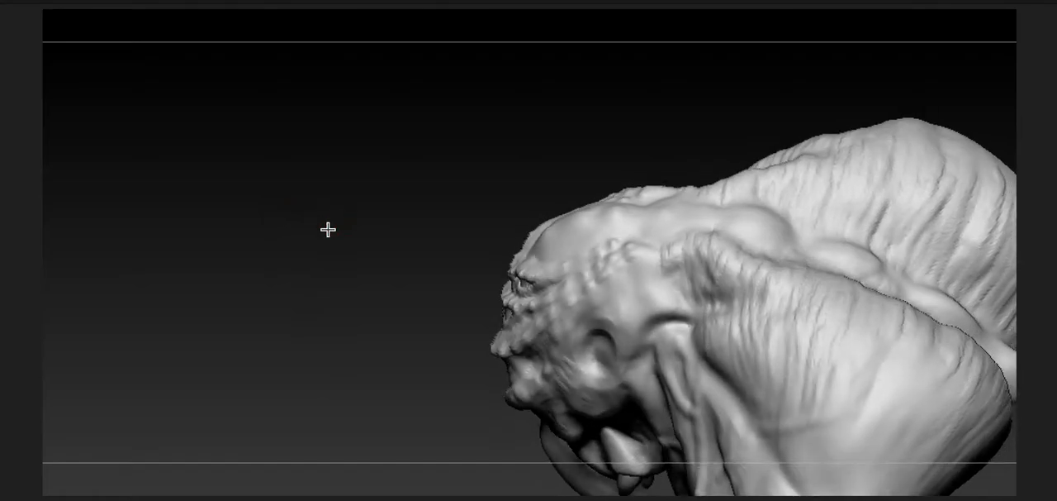
Step: Swing to the front and zoom out to frame the whole bust with proboscis and shoulders
left_click_drag(328, 230, 449, 185)
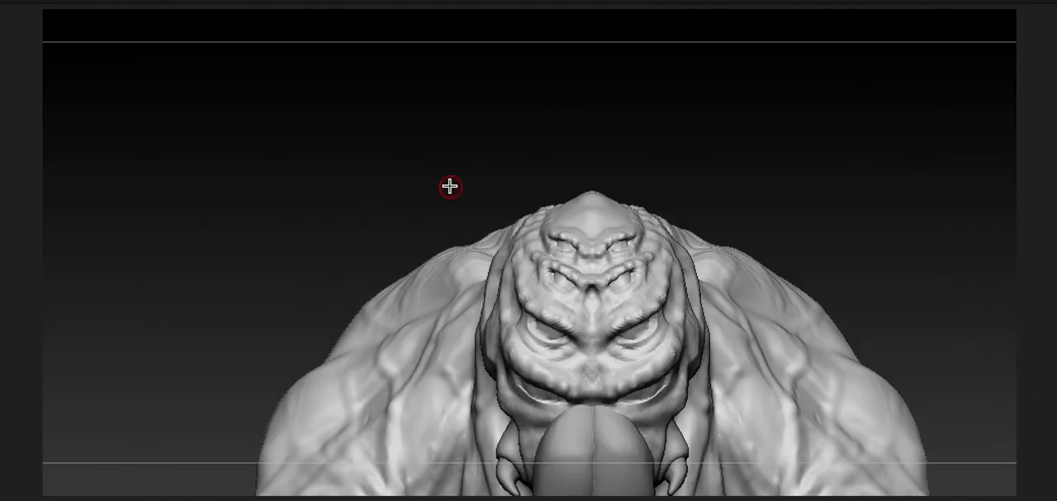
left_click_drag(450, 185, 822, 193)
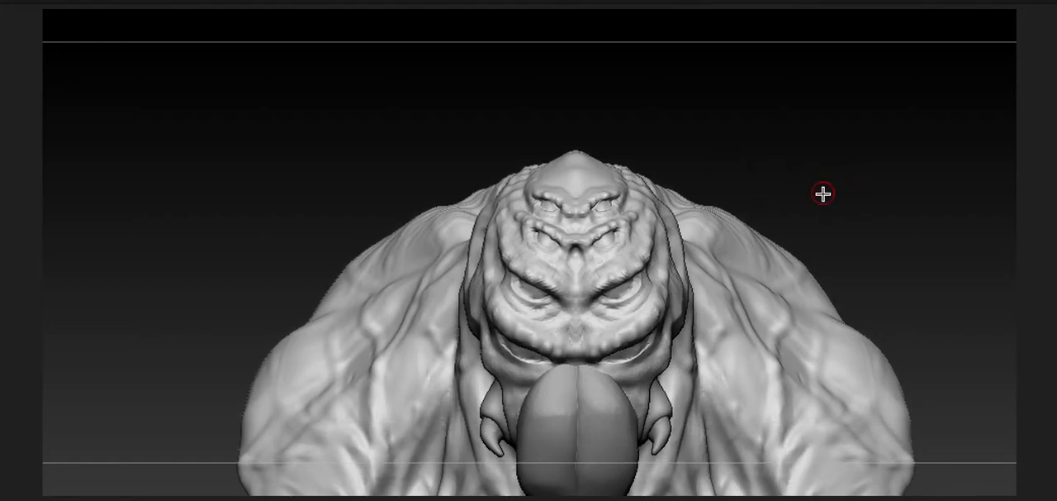
mouse_move(873, 222)
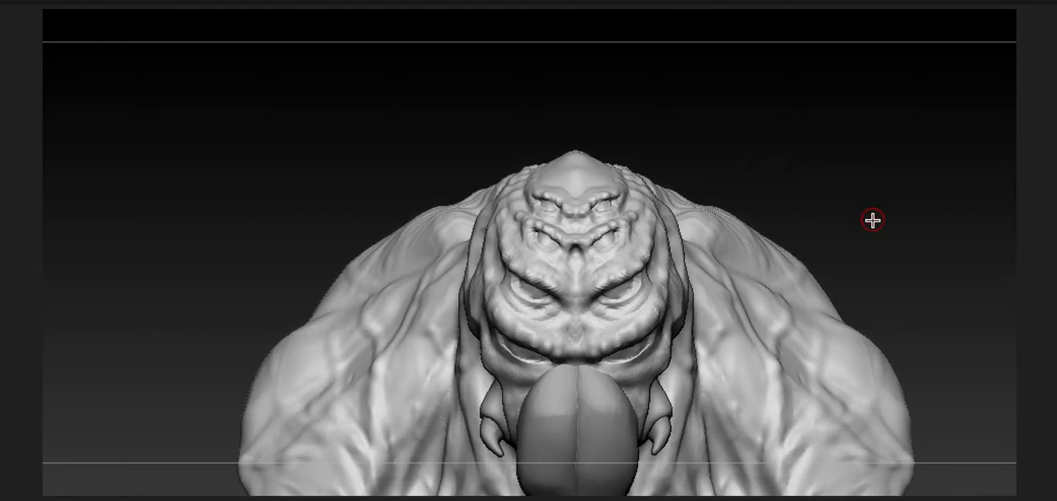
left_click_drag(872, 220, 853, 223)
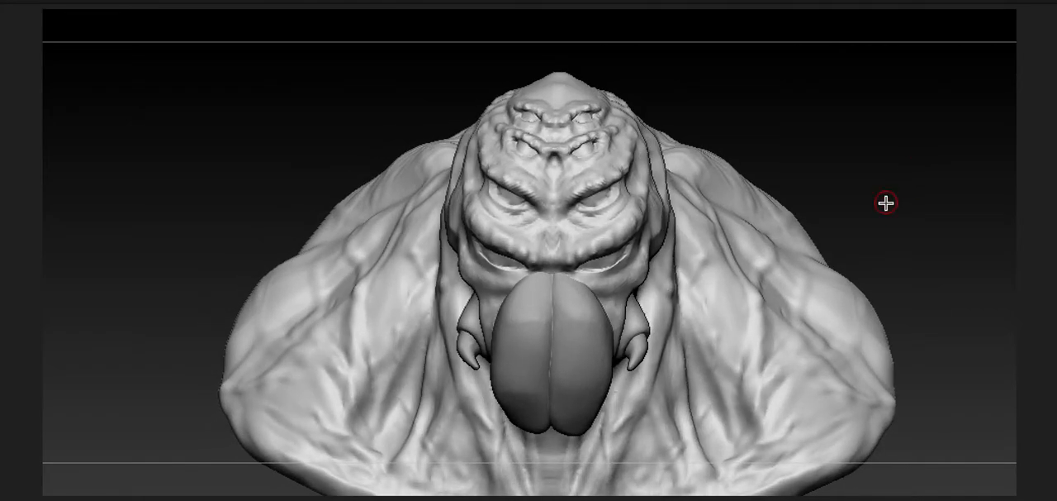
mouse_move(881, 234)
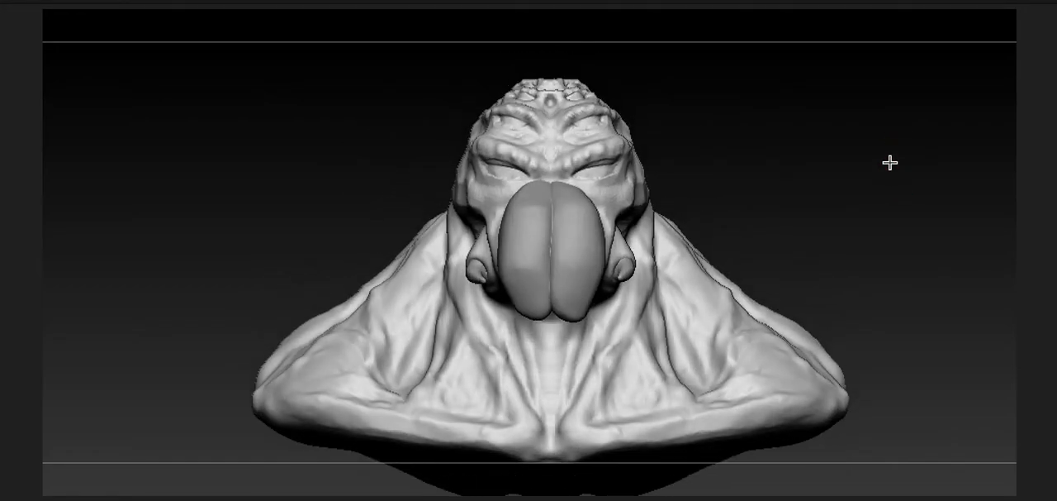
Step: Check the side profile and a top view down the spine, then return to the front
left_click_drag(891, 162, 783, 197)
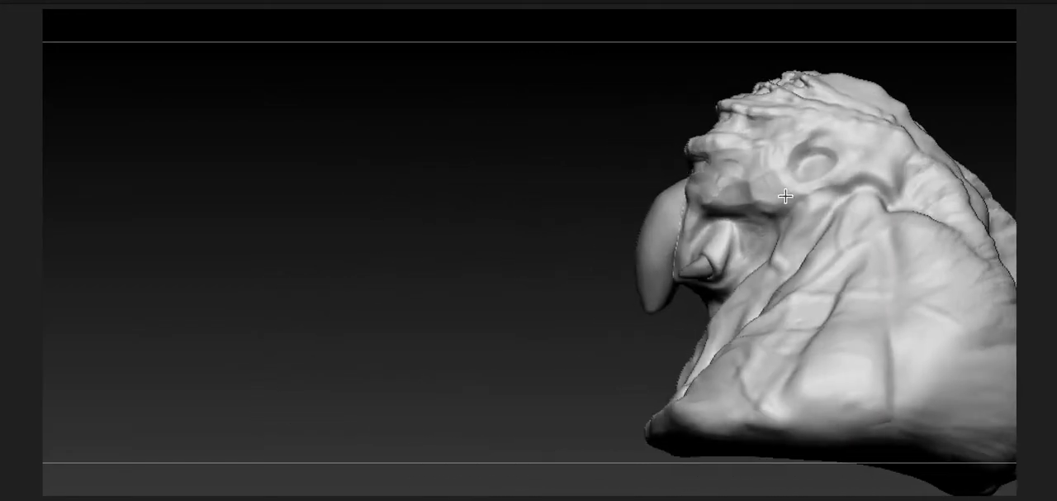
left_click_drag(783, 196, 684, 178)
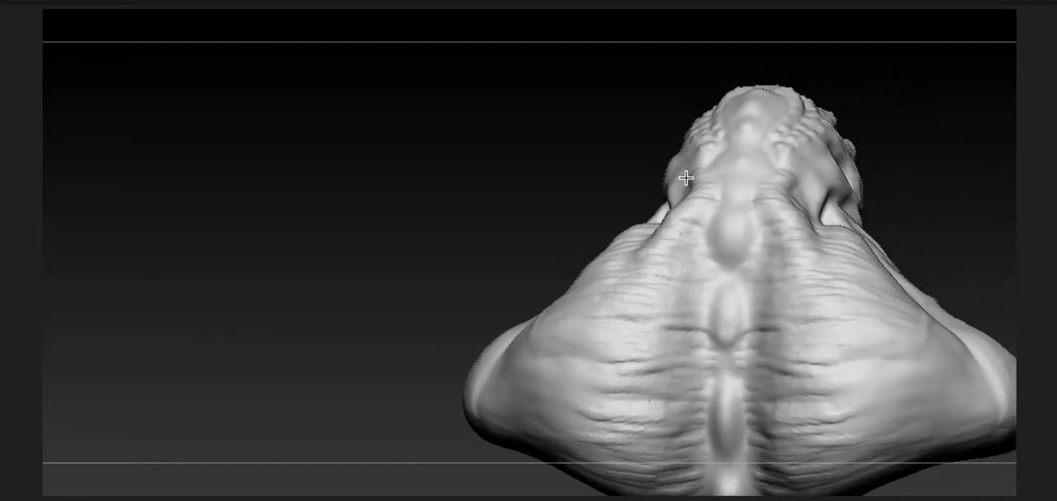
left_click_drag(684, 177, 915, 199)
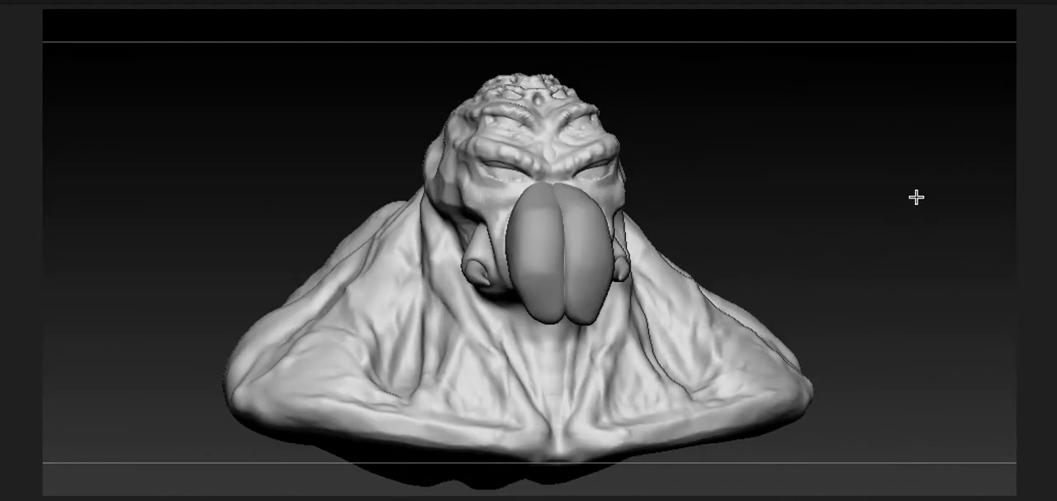